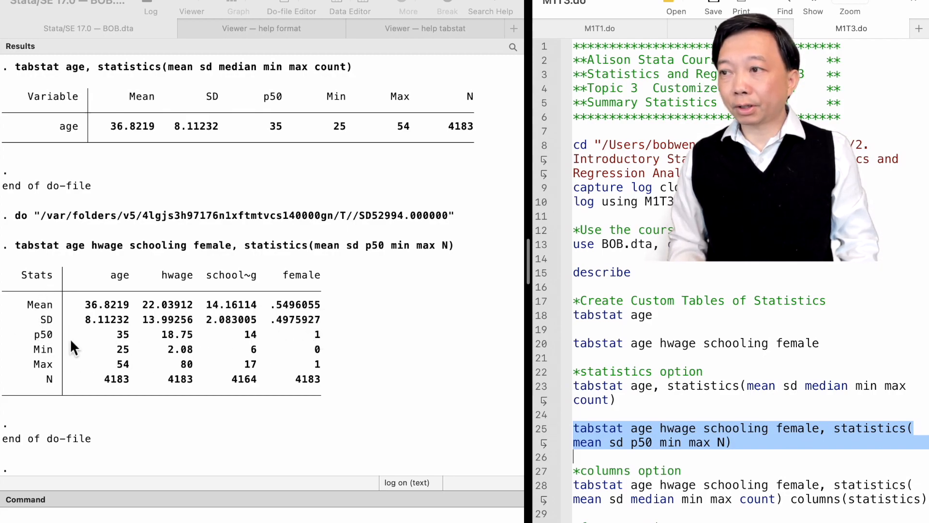
mouse_move(331, 367)
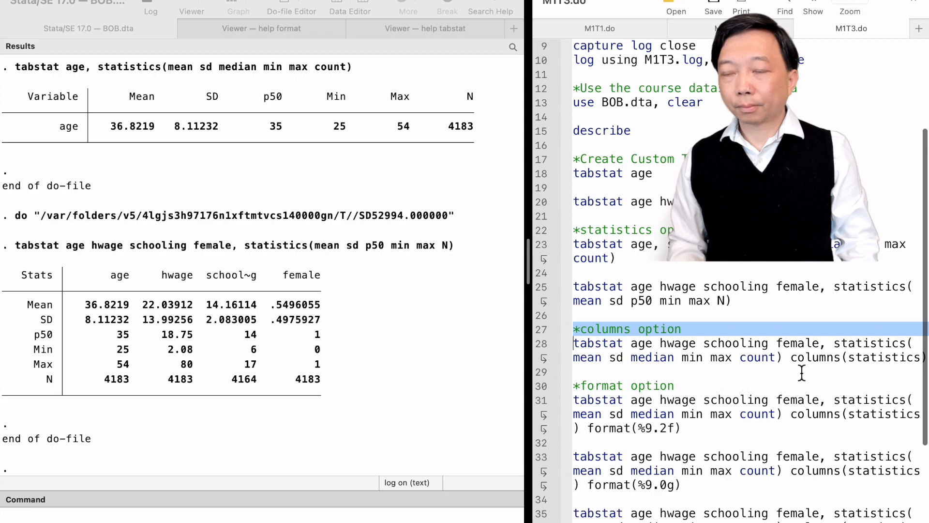
Select the tabstat command for age, hwage, schooling and female using columns(statistics) on line 28
double_click(814, 357)
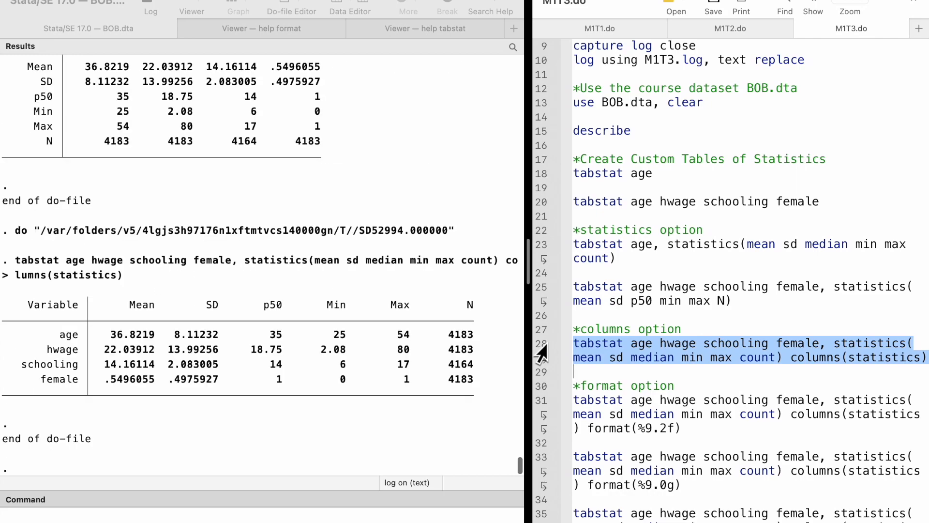
mouse_move(135, 411)
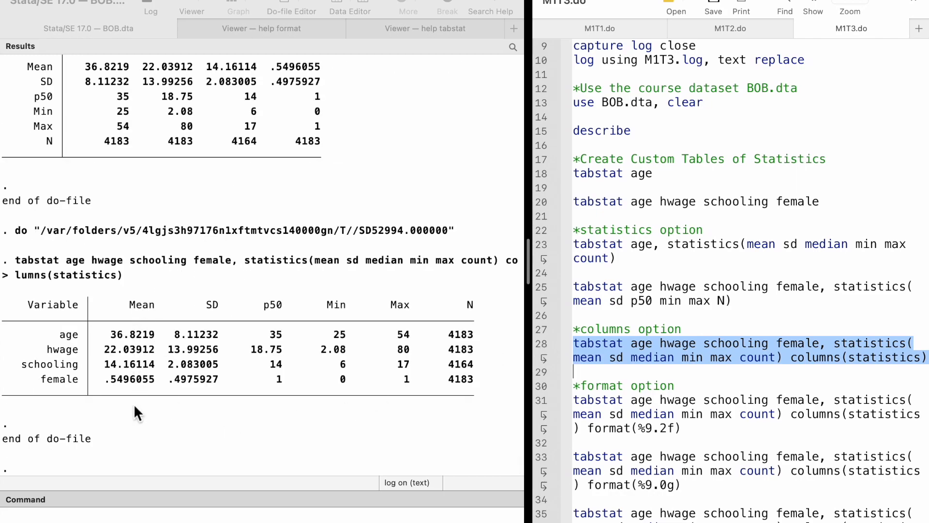
mouse_move(264, 321)
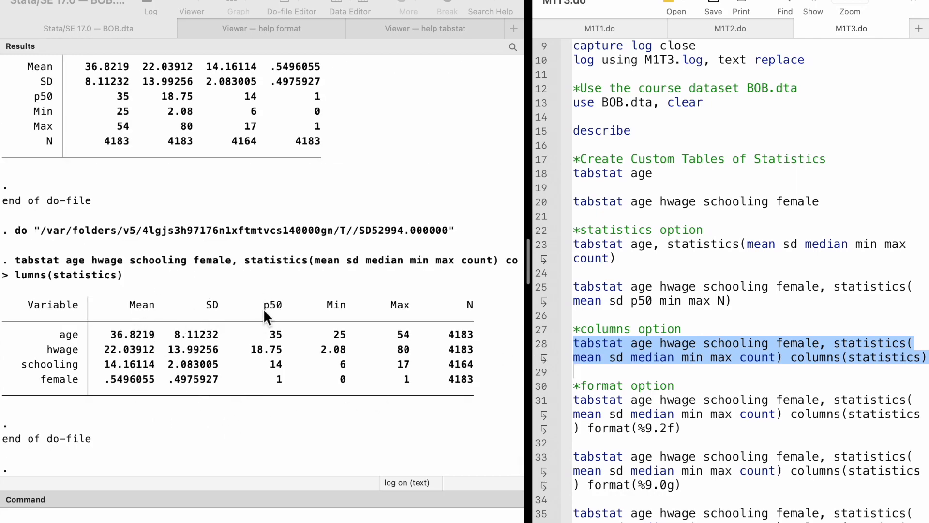